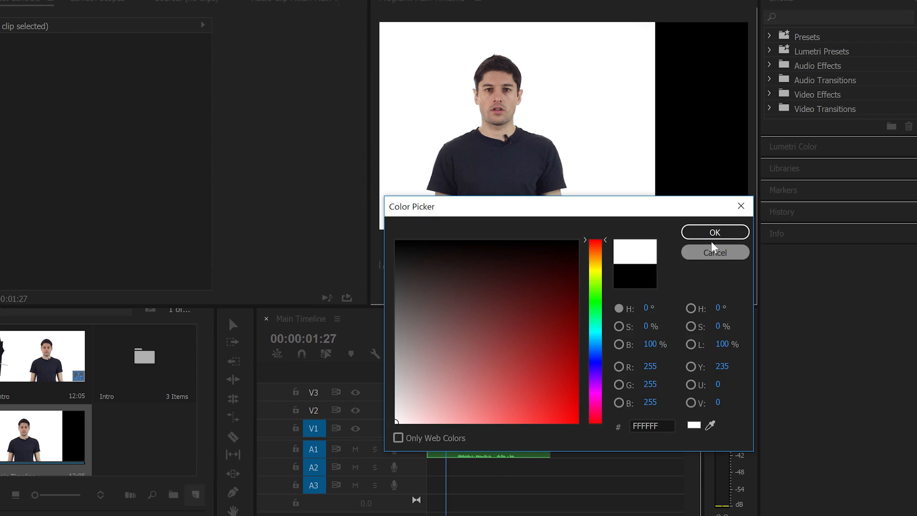
Confirm FFFFFF white as the background matte colour.
{"action": "left_click", "coordinate": [715, 232]}
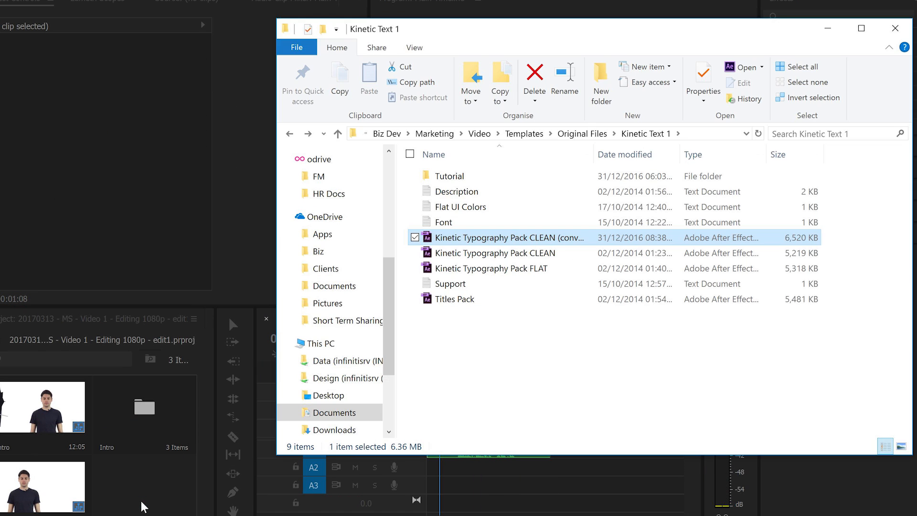
Import the Scene3 composition from the converted Kinetic Typography Pack .aep project.
{"action": "double_click", "coordinate": [508, 238]}
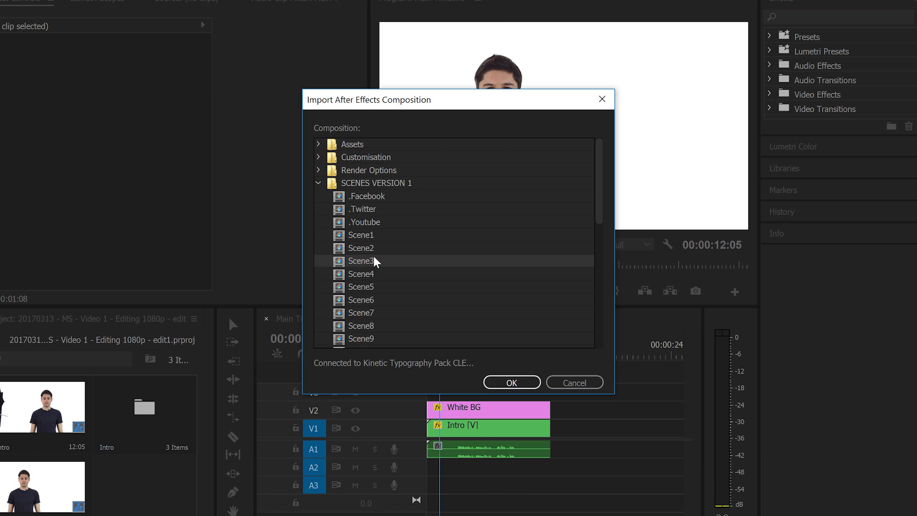
{"action": "left_click", "coordinate": [510, 382]}
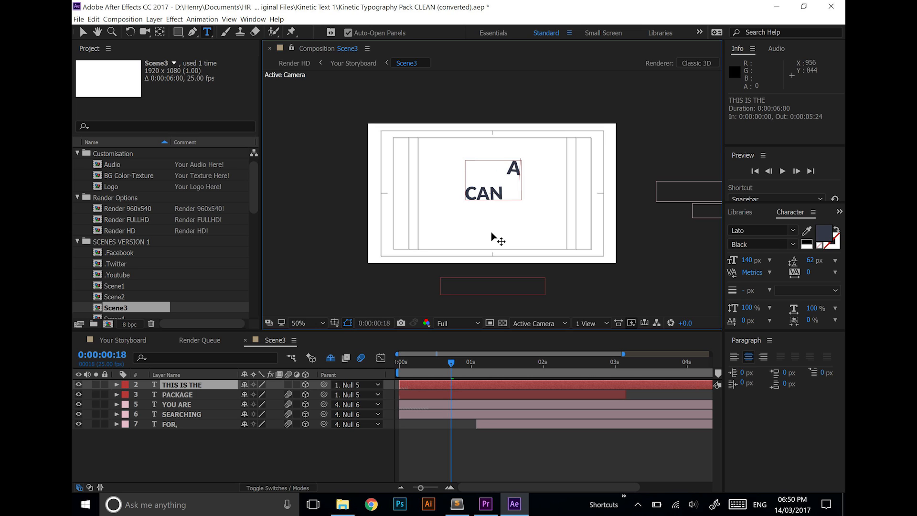
Replace MICROSOFT with SURFACE BOOK so the headline reads CAN A SURFACE BOOK.
{"action": "left_click", "coordinate": [182, 394]}
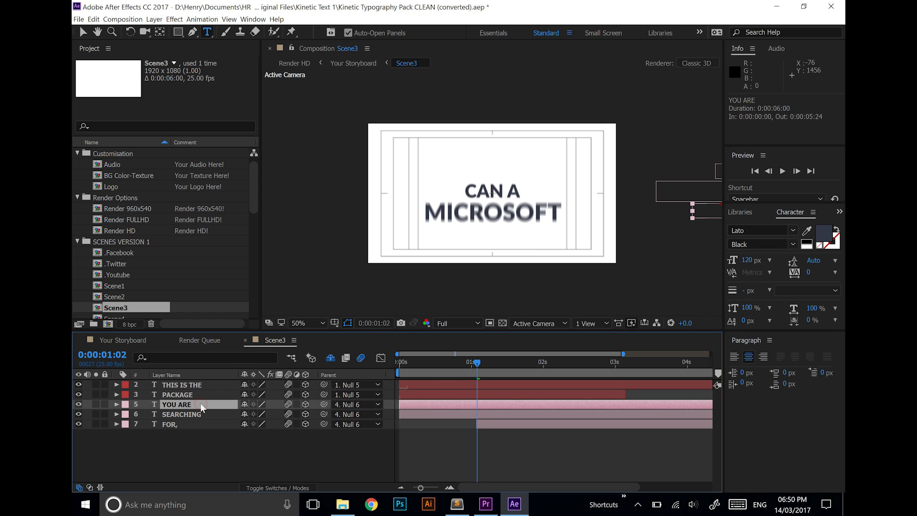
{"action": "left_click", "coordinate": [178, 394]}
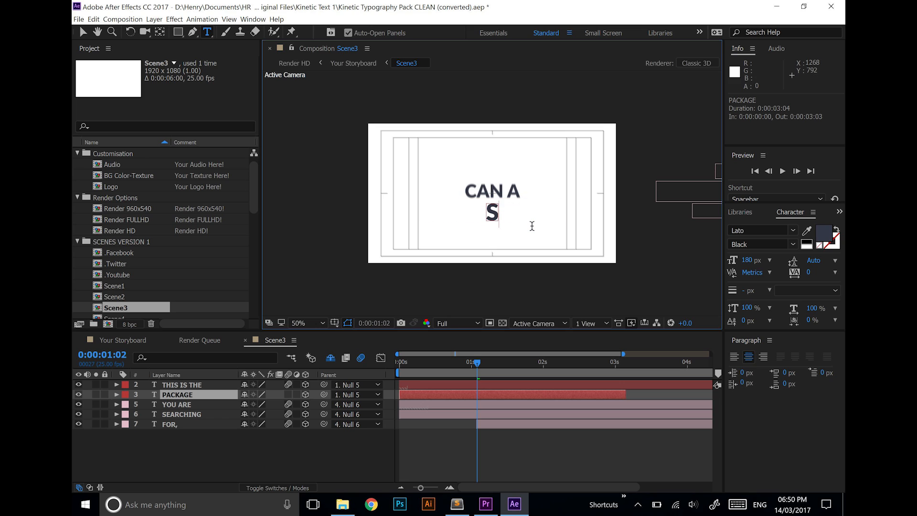
{"action": "type", "text": "URFACE BOOK"}
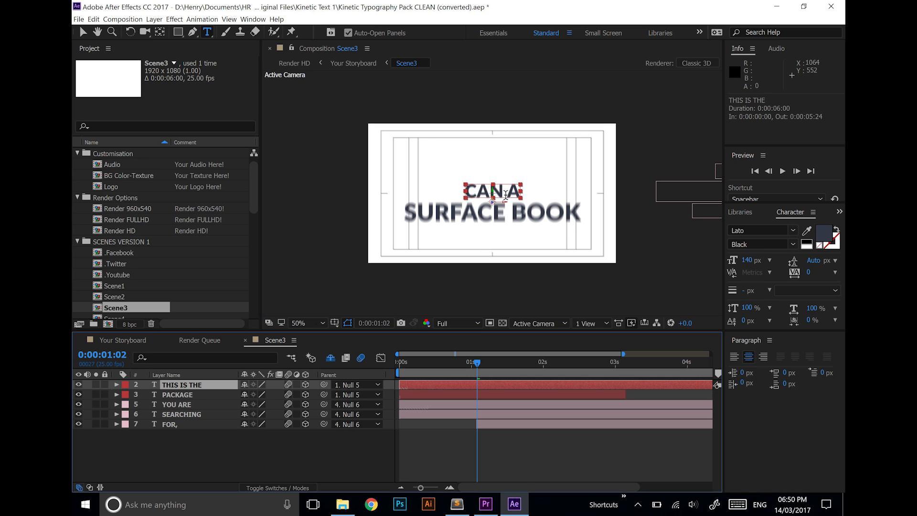
{"action": "left_click", "coordinate": [485, 505]}
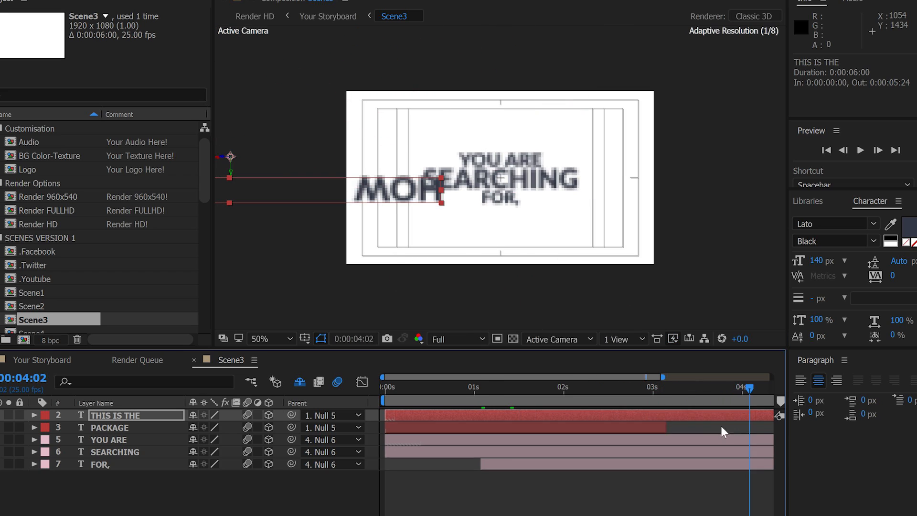
Rewrite the YOU ARE, SEARCHING and FOR, layers to PERFORM, WHEN EDITING and 1080p?
{"action": "right_click", "coordinate": [108, 439]}
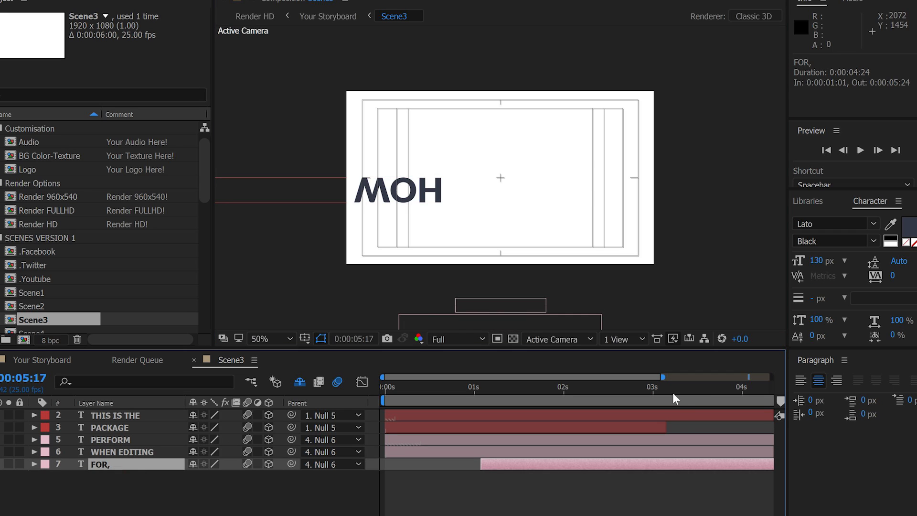
{"action": "left_click", "coordinate": [684, 400]}
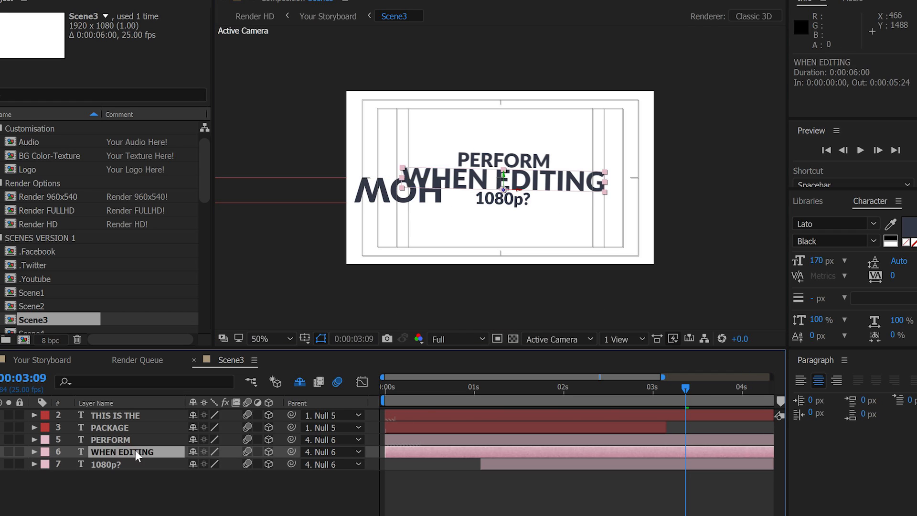
{"action": "left_click", "coordinate": [110, 440]}
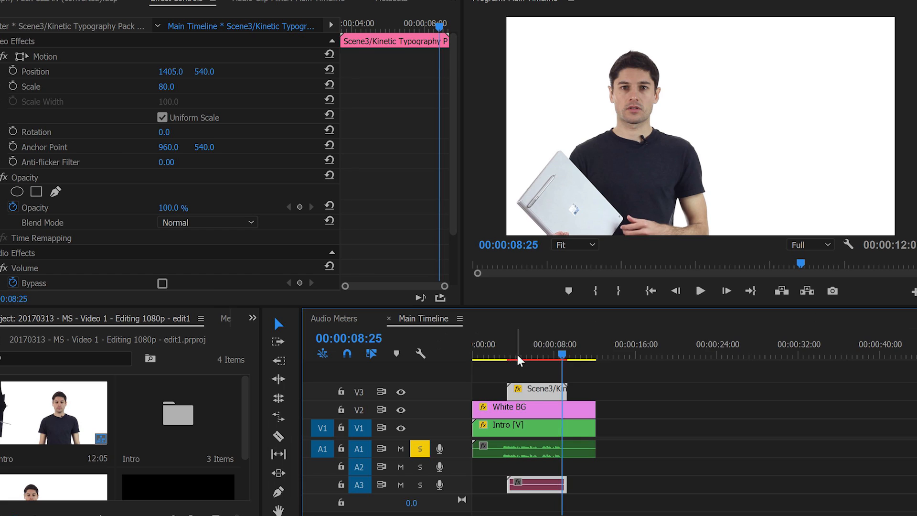
Scrub the Scene3 clip on V3 and set its Motion scale to 50.
{"action": "left_click_drag", "start_coordinate": [562, 355], "coordinate": [531, 356]}
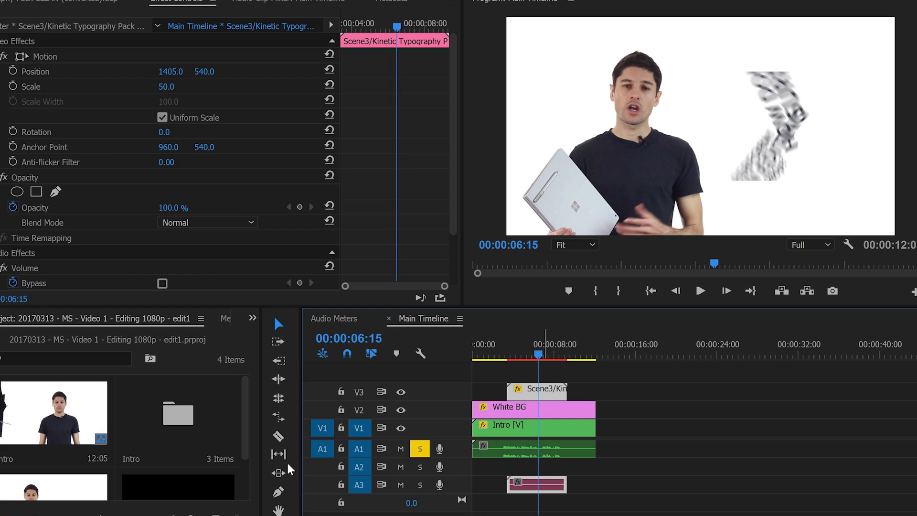
{"action": "right_click", "coordinate": [536, 389]}
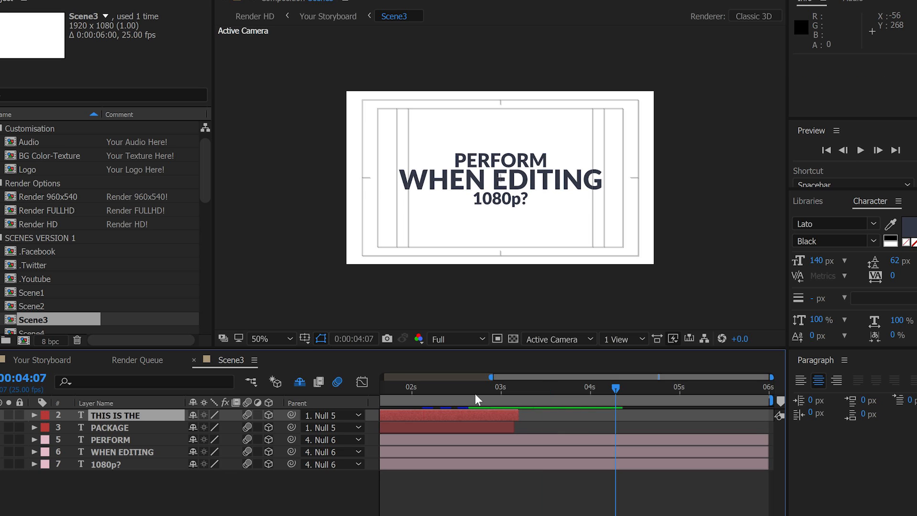
{"action": "mouse_move", "coordinate": [507, 402]}
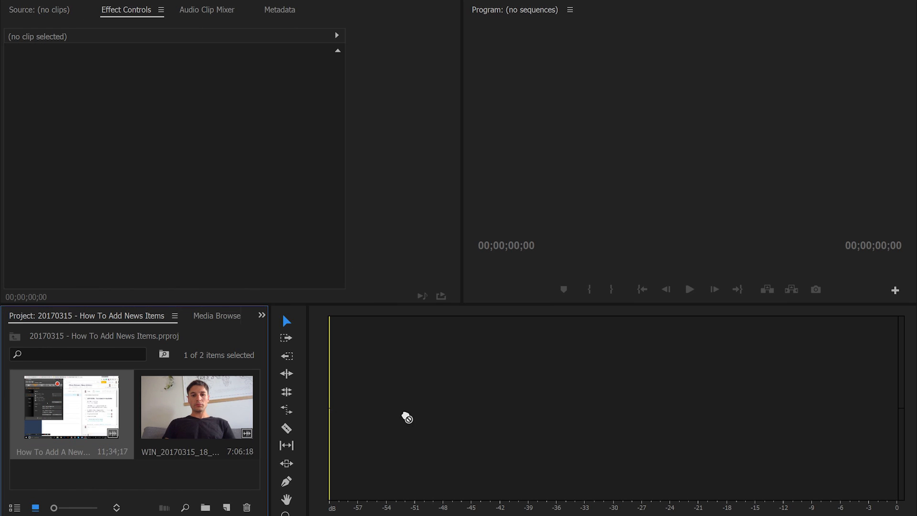
{"action": "mouse_move", "coordinate": [375, 408]}
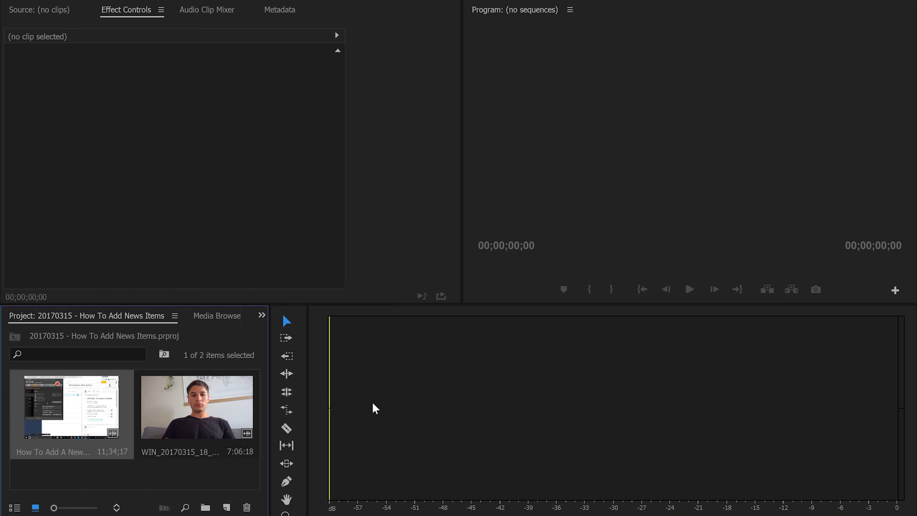
{"action": "mouse_move", "coordinate": [325, 369]}
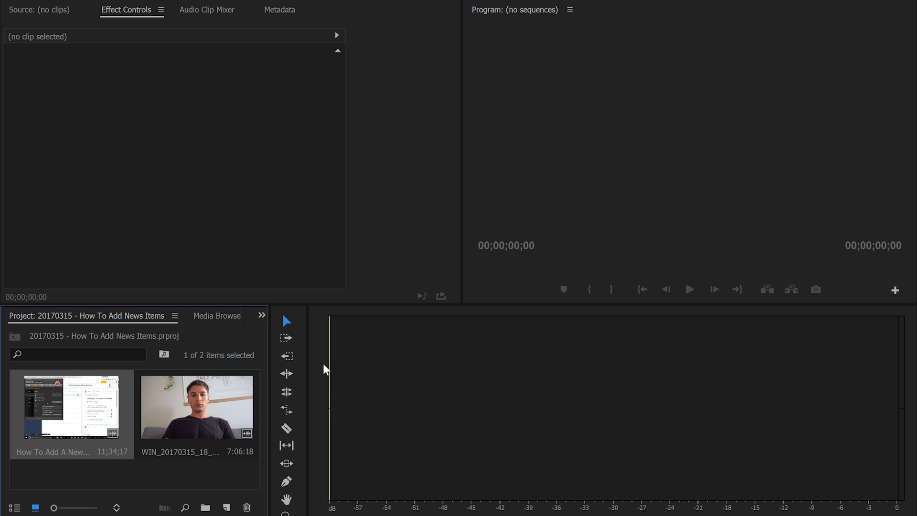
{"action": "mouse_move", "coordinate": [386, 16]}
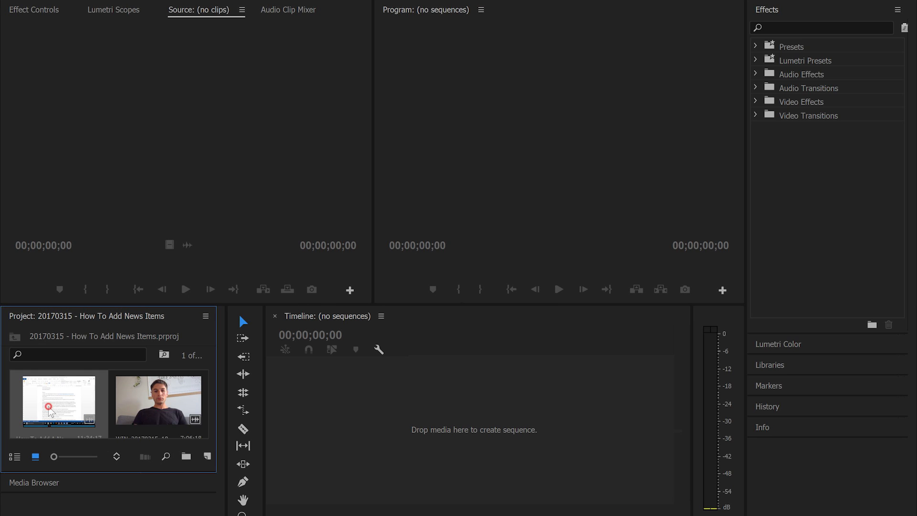
Create the How To Add A New Article sequence from the screencast clip.
{"action": "double_click", "coordinate": [56, 403]}
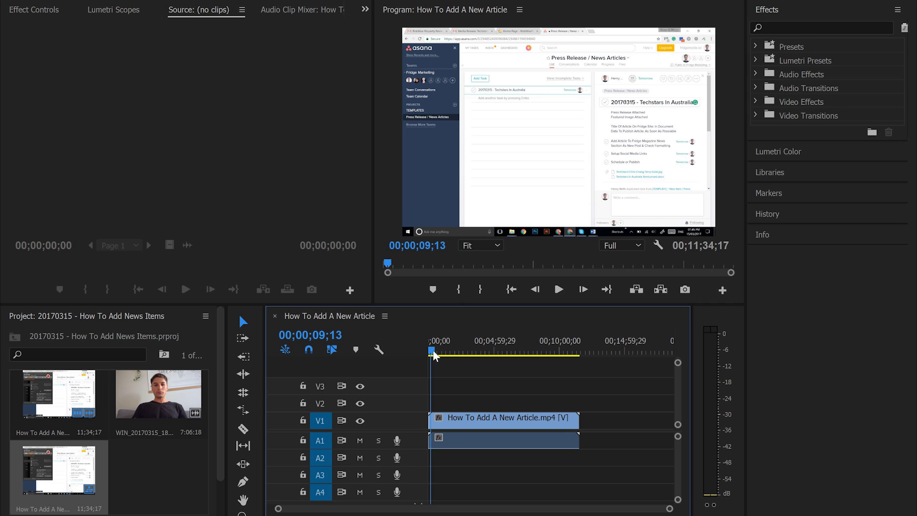
Place the WIN_20170315 webcam clip on V2 above the screencast.
{"action": "left_click_drag", "start_coordinate": [436, 353], "coordinate": [430, 353]}
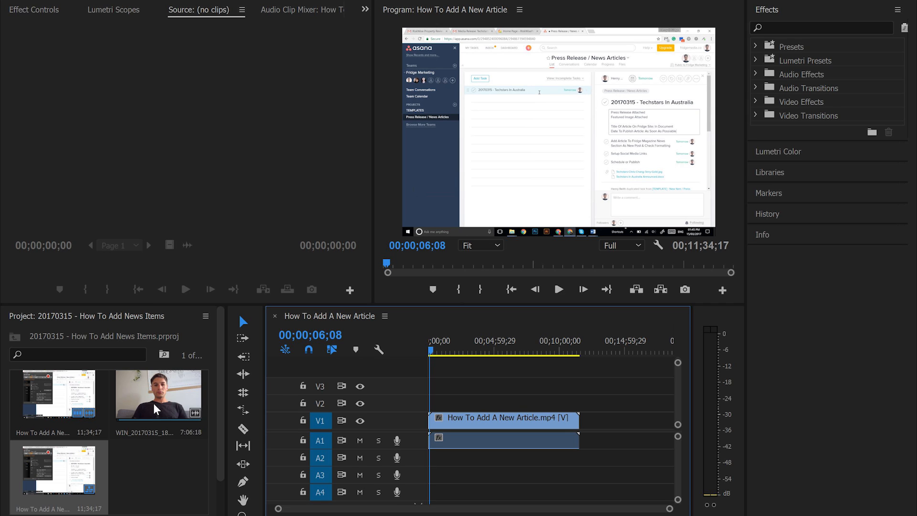
{"action": "left_click_drag", "start_coordinate": [157, 395], "coordinate": [477, 401]}
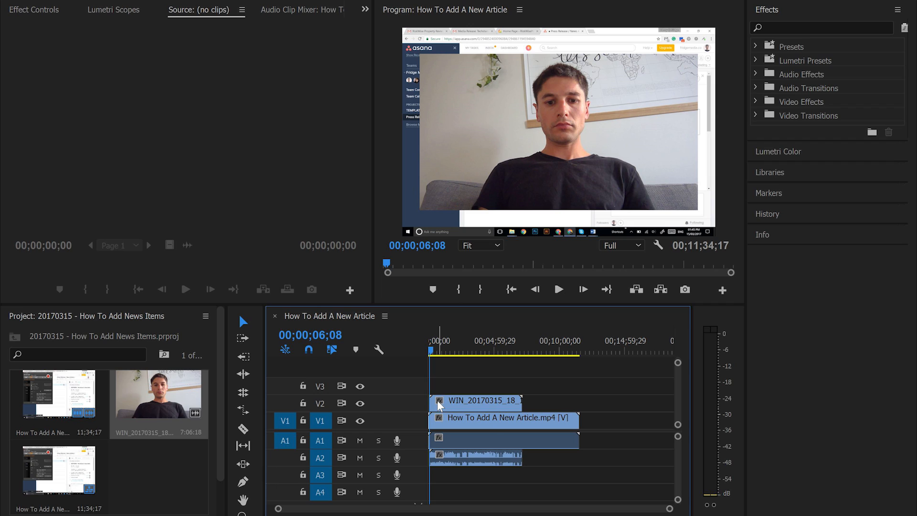
{"action": "mouse_move", "coordinate": [488, 415]}
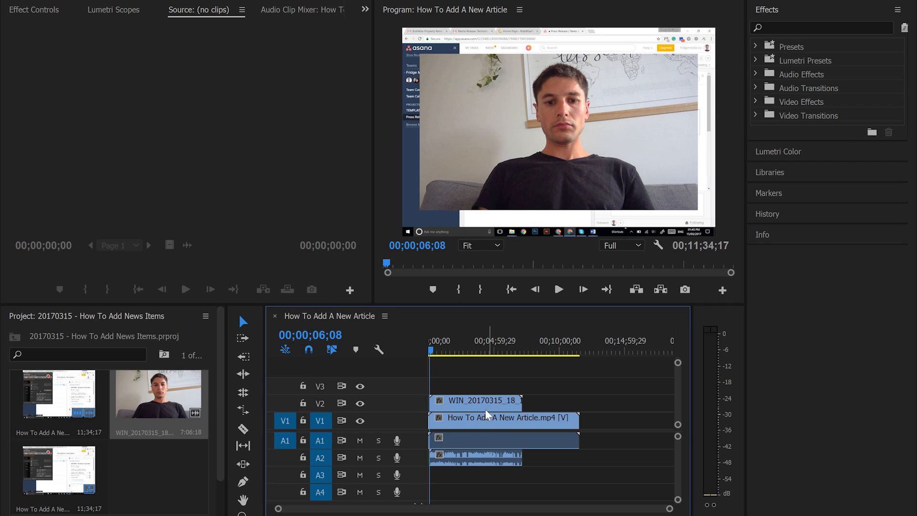
{"action": "mouse_move", "coordinate": [475, 407]}
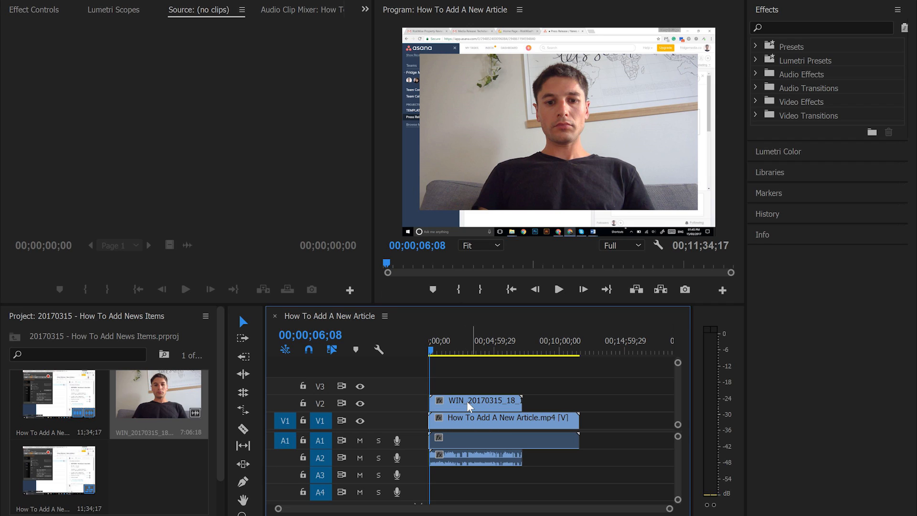
{"action": "left_click", "coordinate": [360, 403]}
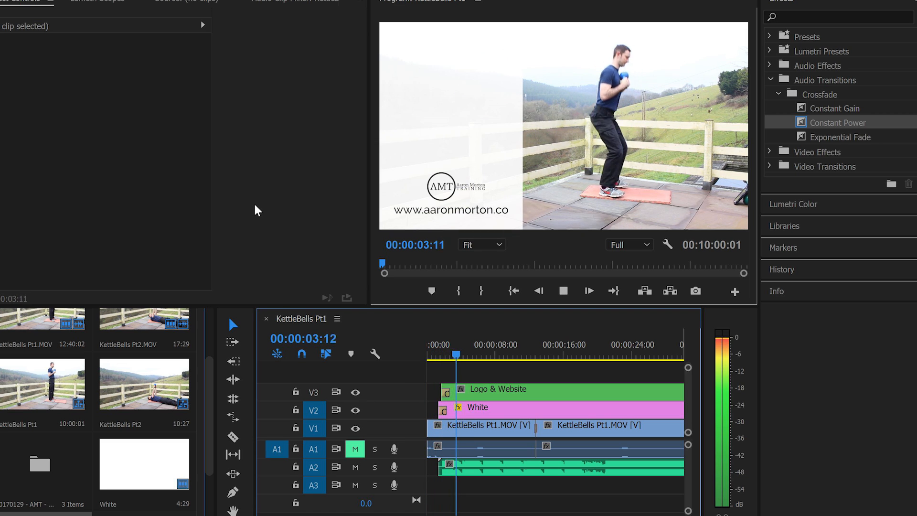
{"action": "left_click", "coordinate": [588, 290]}
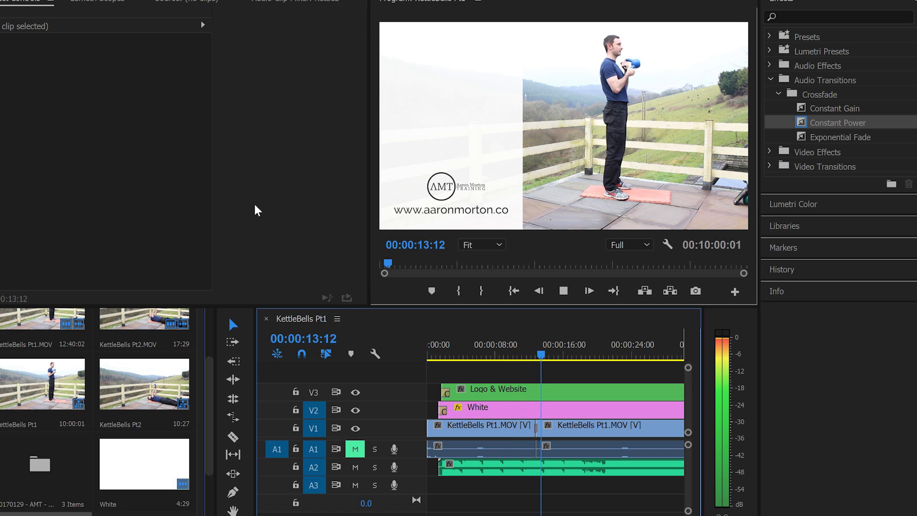
{"action": "left_click", "coordinate": [588, 290]}
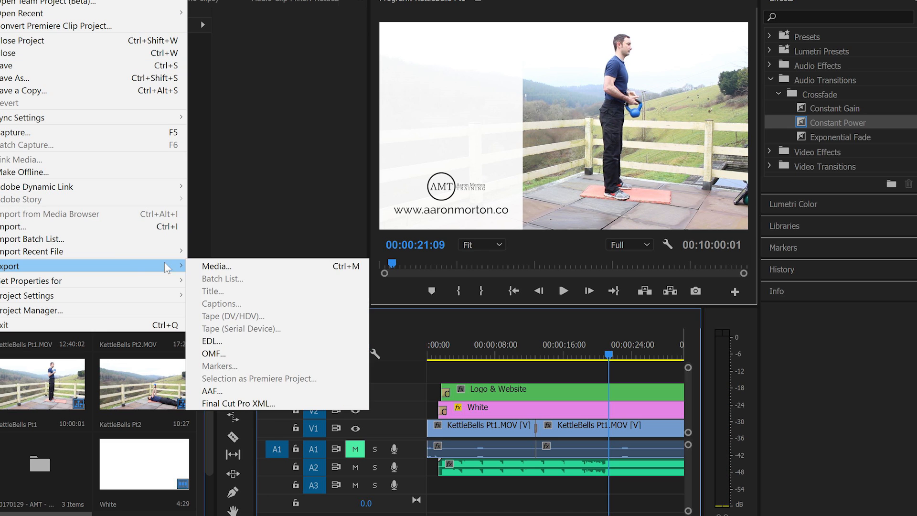
Export KettleBells Pt1 as H.264 'KettleBells-Final No Text' with a 25 Mbps target bitrate.
{"action": "left_click", "coordinate": [217, 266]}
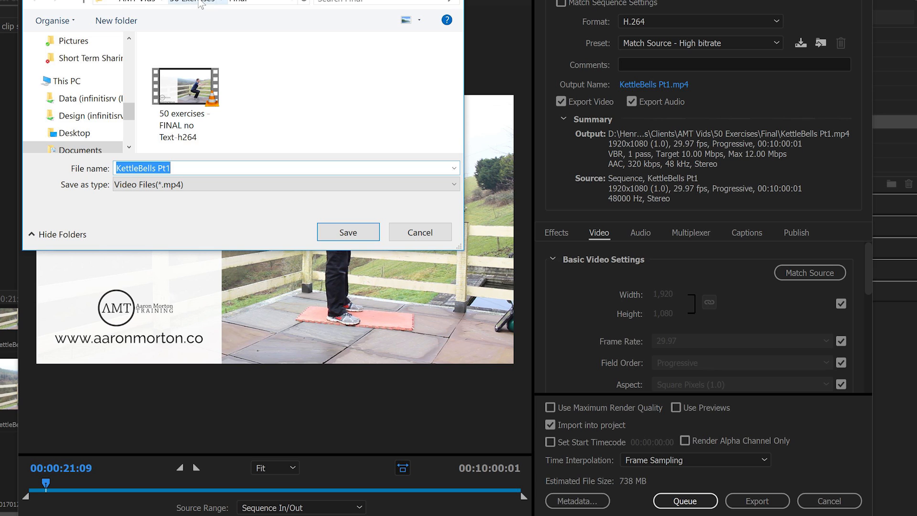
{"action": "left_click", "coordinate": [116, 20]}
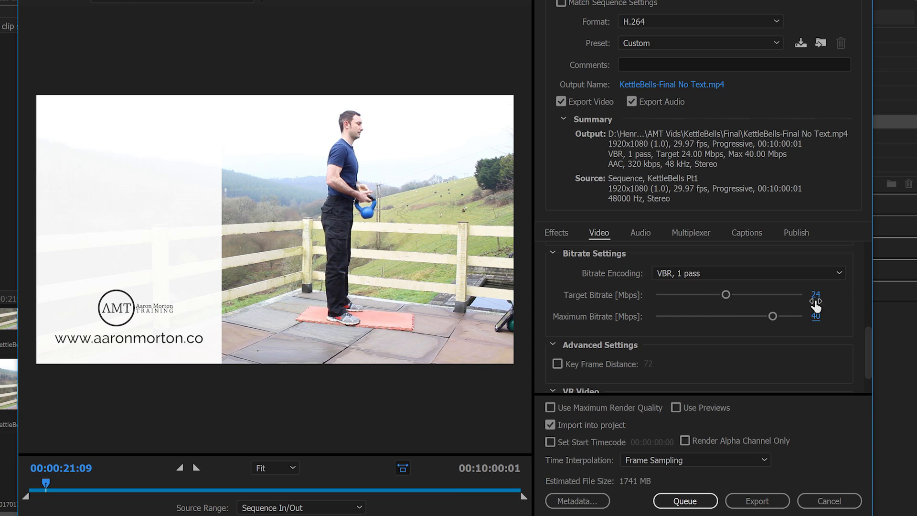
{"action": "left_click", "coordinate": [640, 232]}
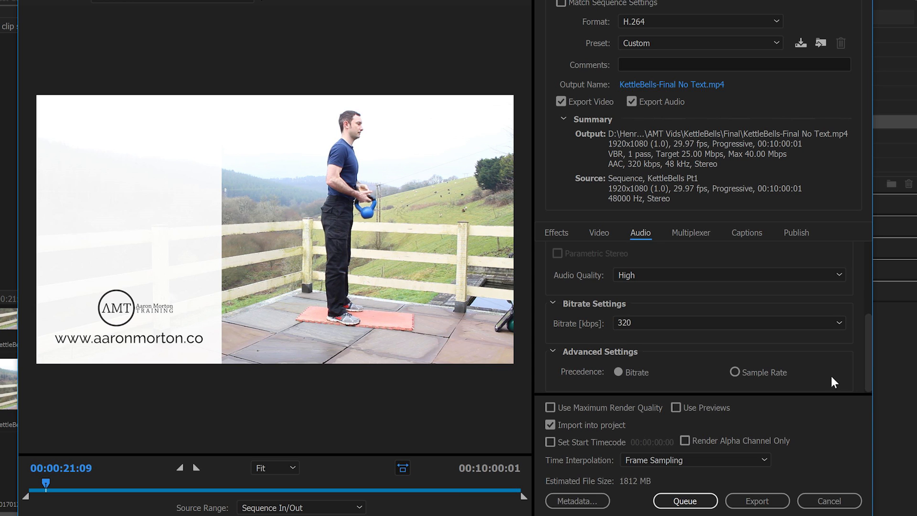
{"action": "left_click", "coordinate": [756, 501]}
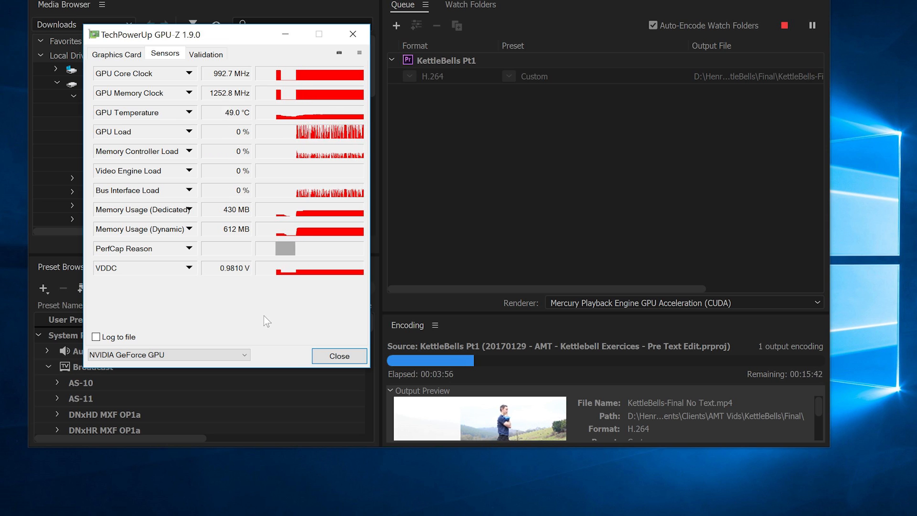
Enable Log to file in GPU-Z while the Media Encoder job renders.
{"action": "left_click", "coordinate": [95, 336]}
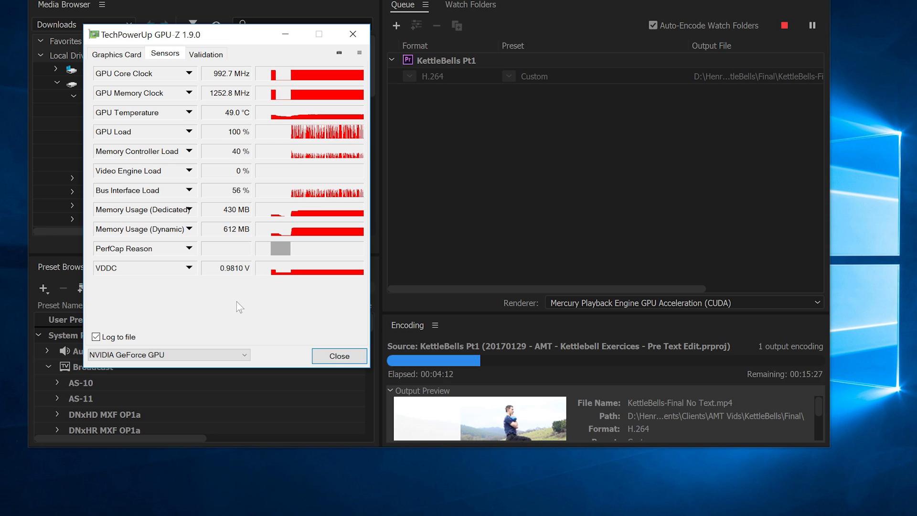